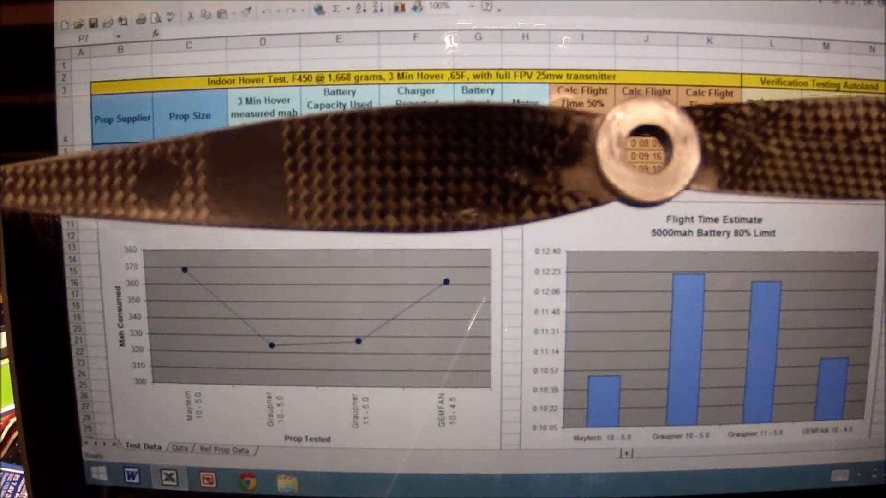
pyautogui.scroll(-3)
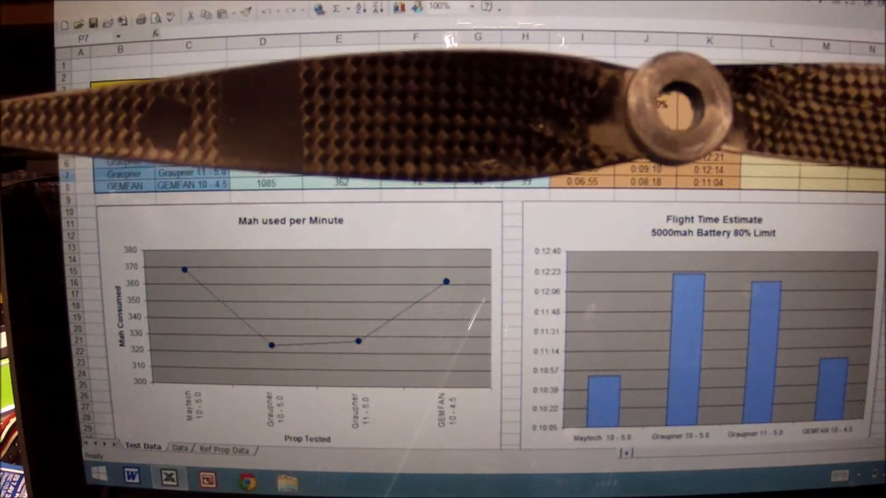